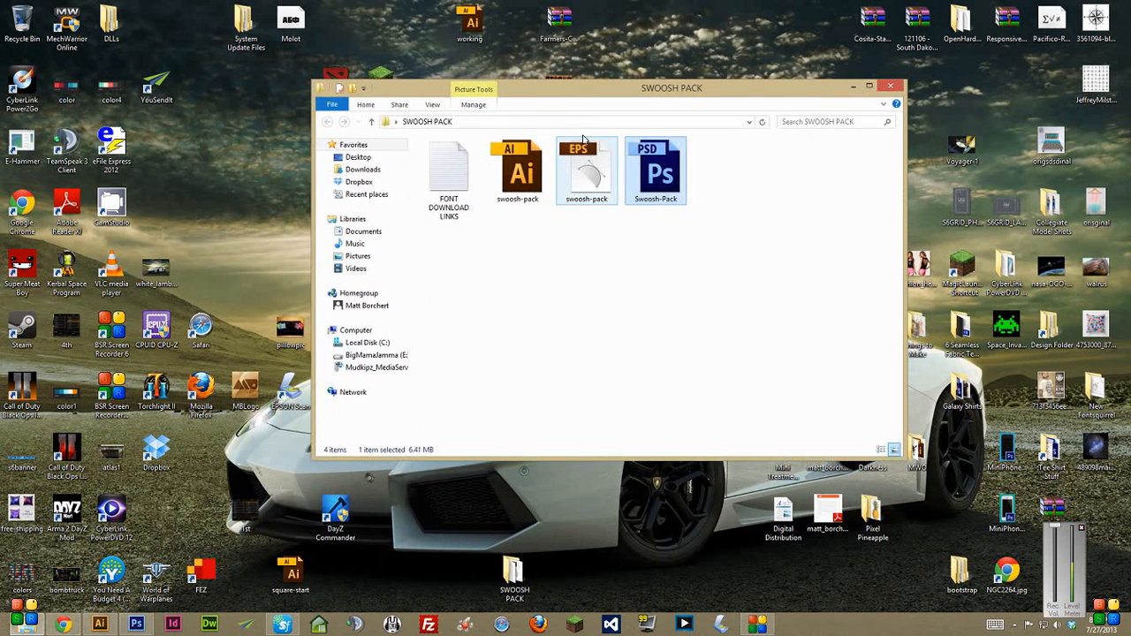
Open the FONT DOWNLOAD LINKS text file from the SWOOSH PACK folder in Notepad
left_click(559, 219)
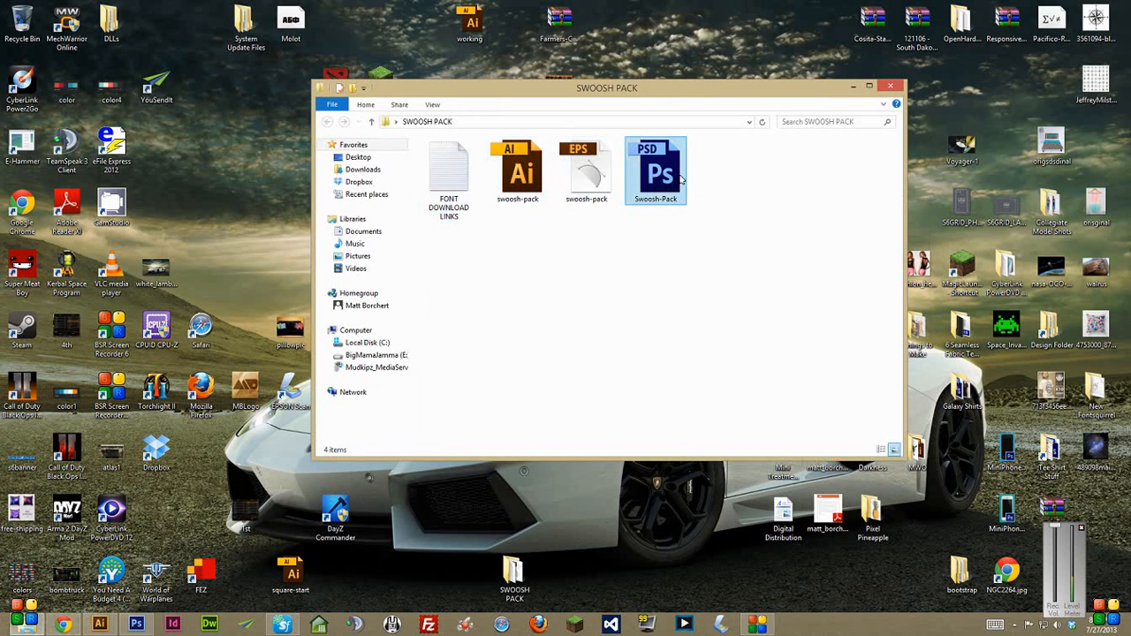
left_click(449, 174)
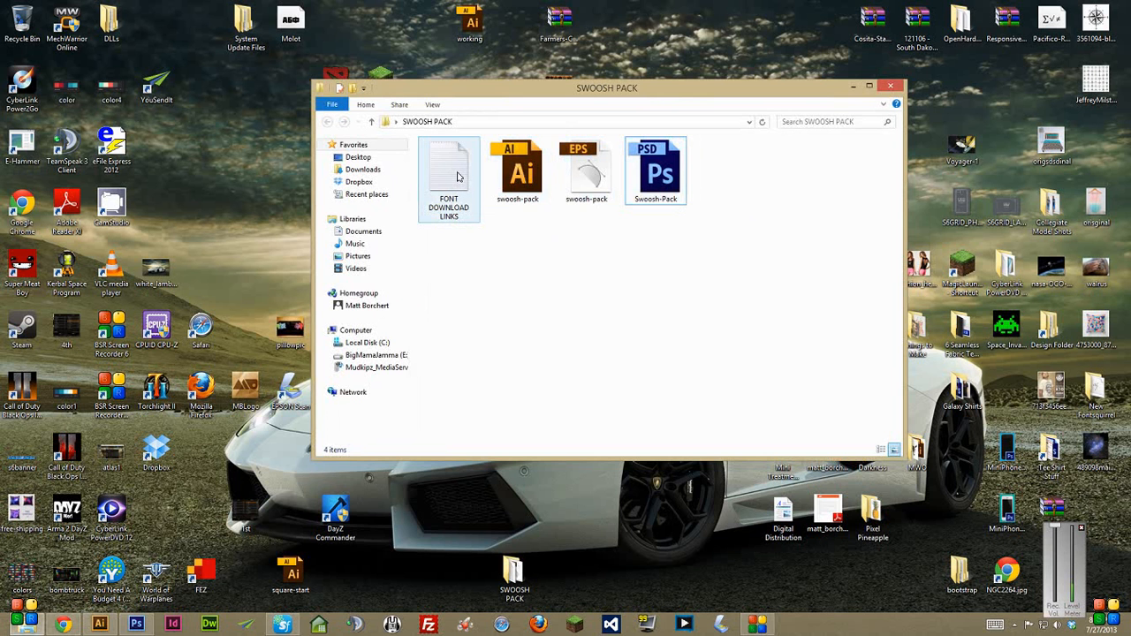
mouse_move(452, 175)
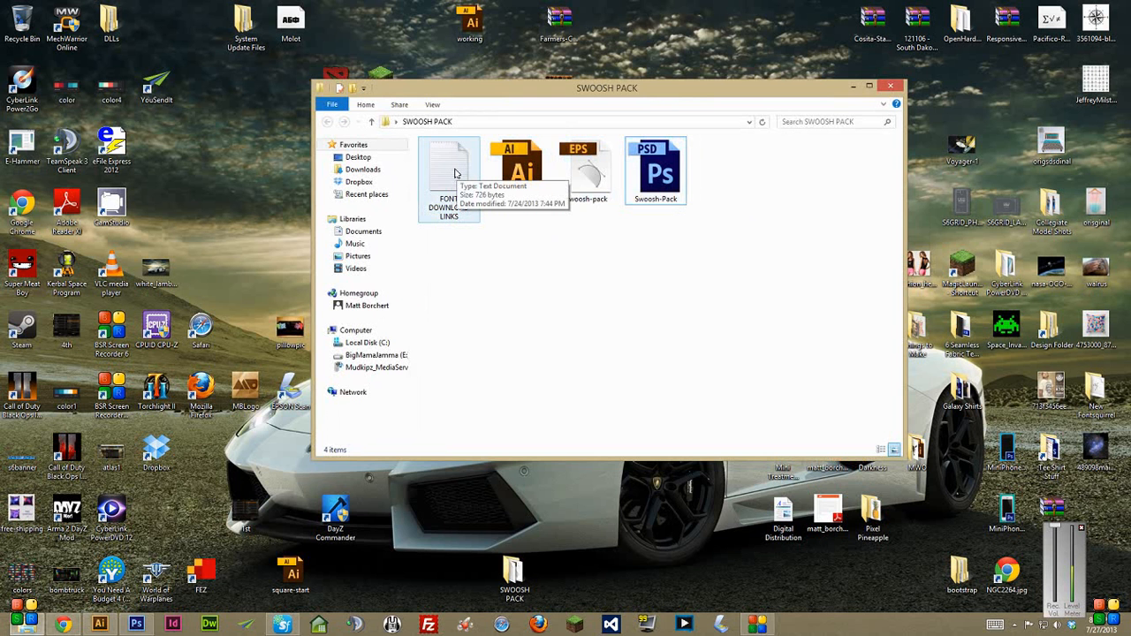
double_click(449, 168)
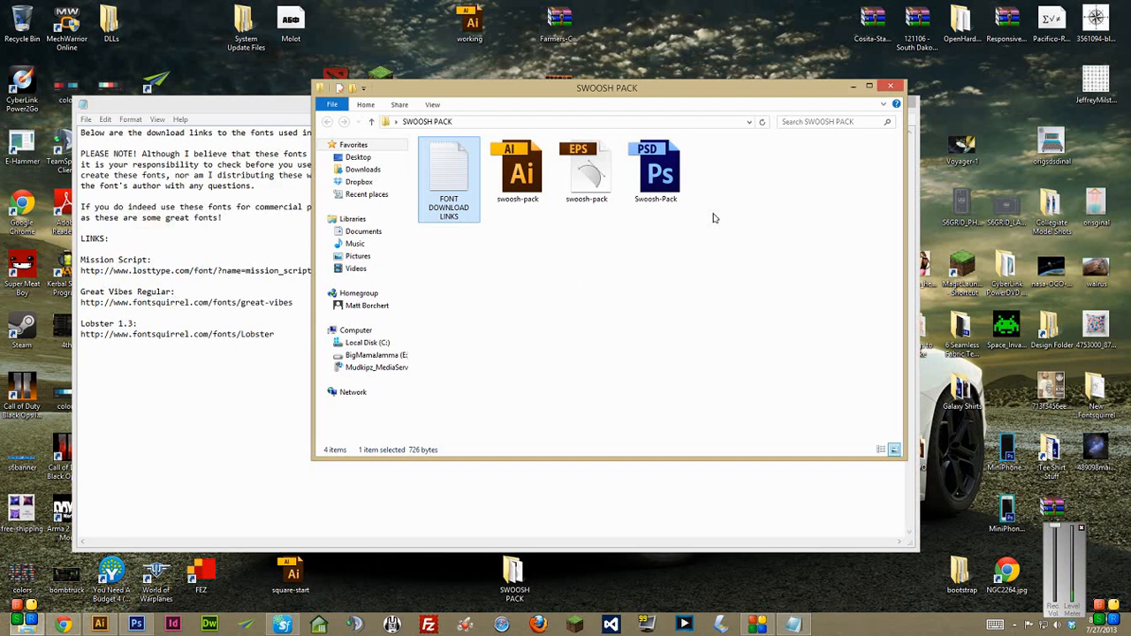
Expand the Medium group, compare the thin and heavy script versions, then reveal Mission Script's Swoosh 1–5 layers
left_click(135, 624)
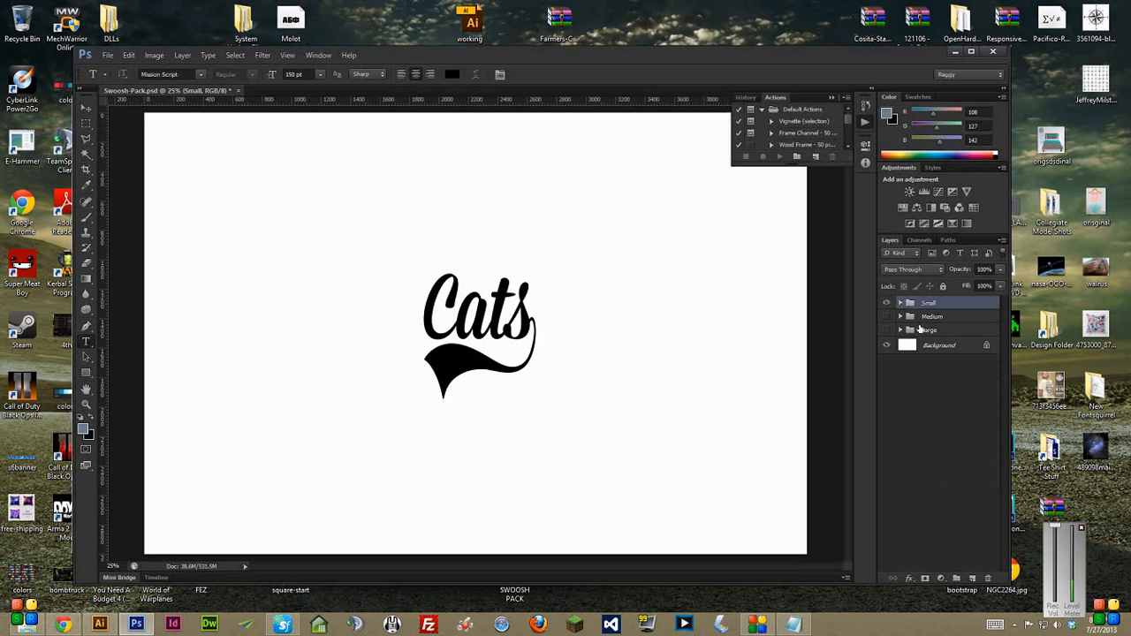
mouse_move(928, 331)
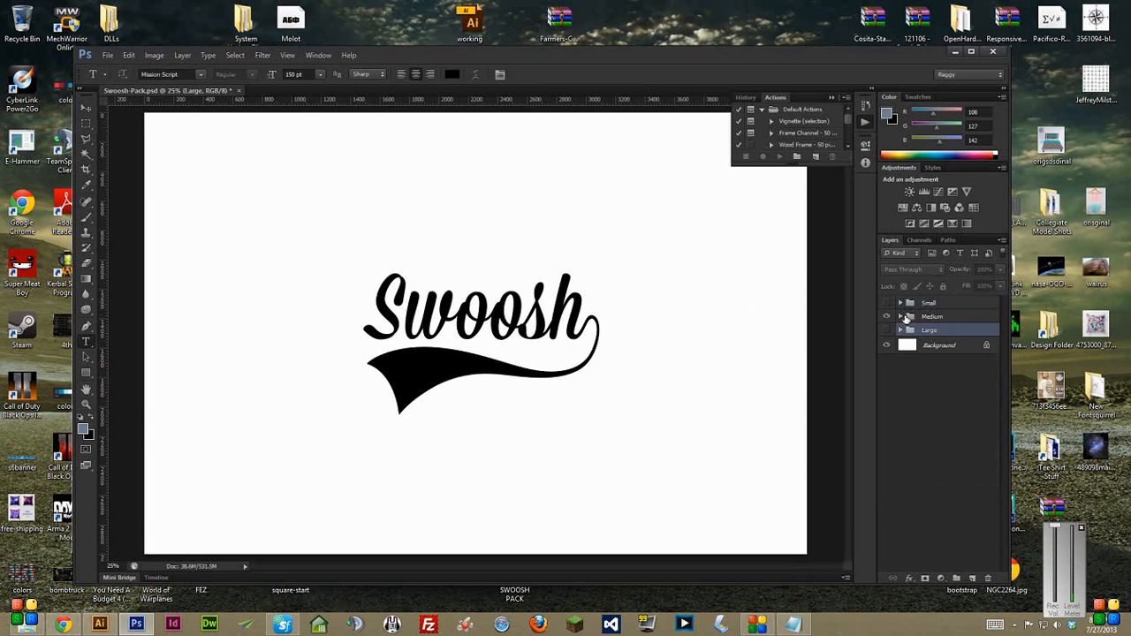
left_click(934, 317)
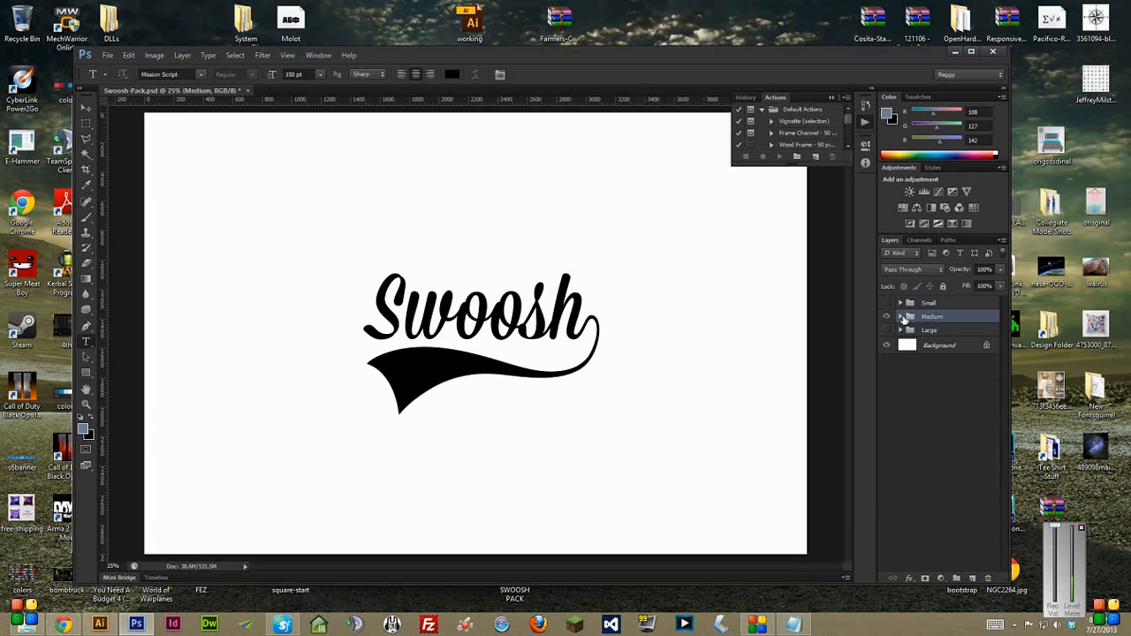
left_click(902, 317)
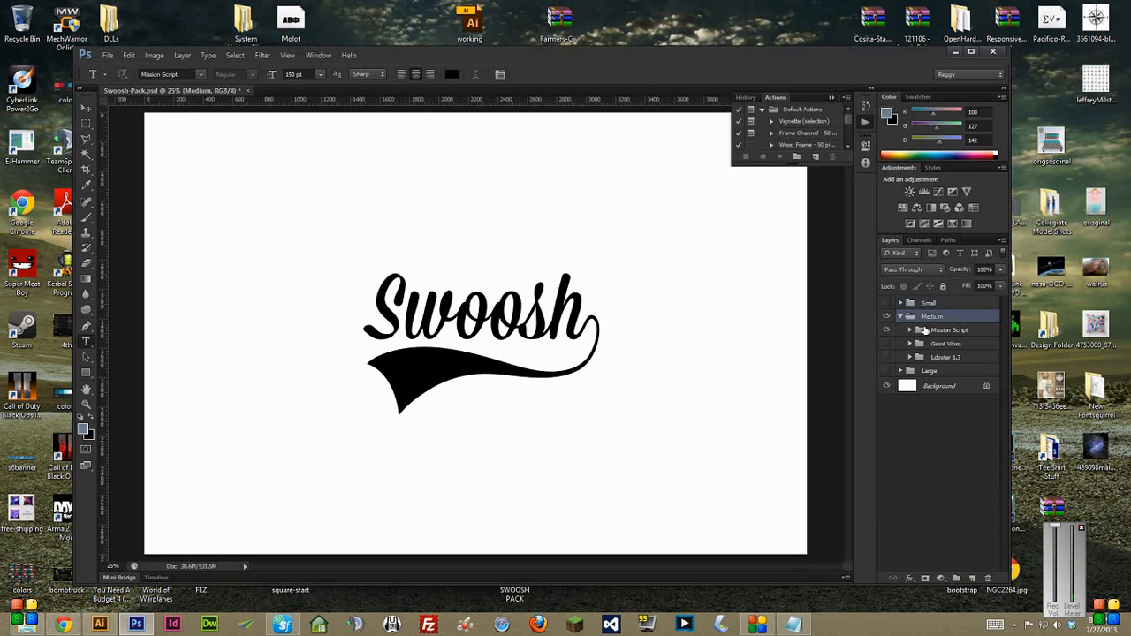
left_click(949, 331)
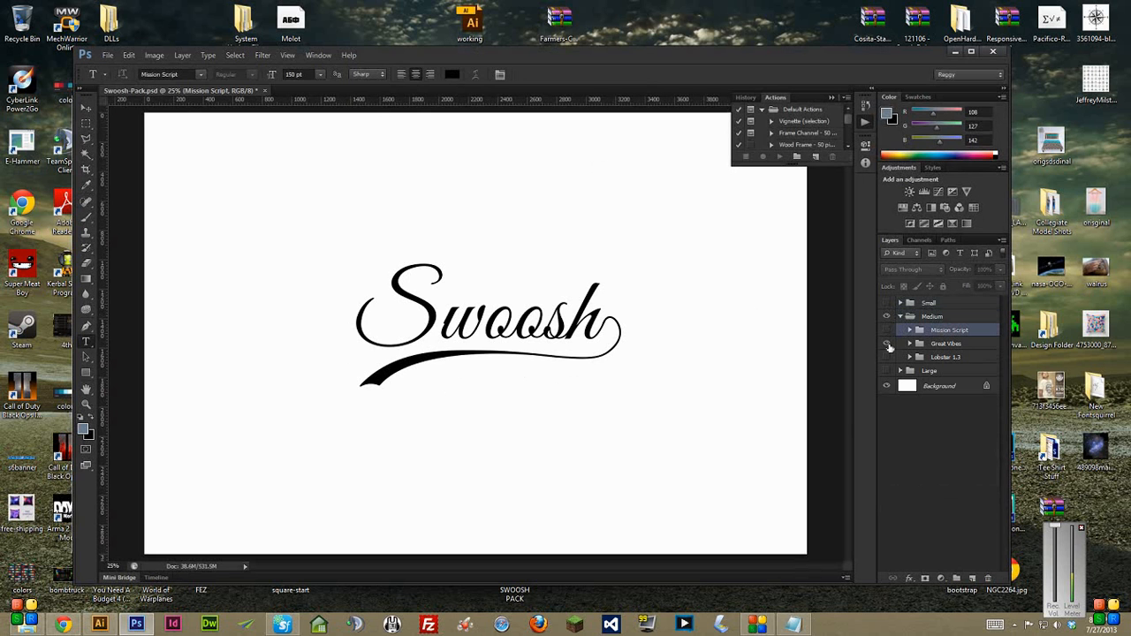
left_click(888, 343)
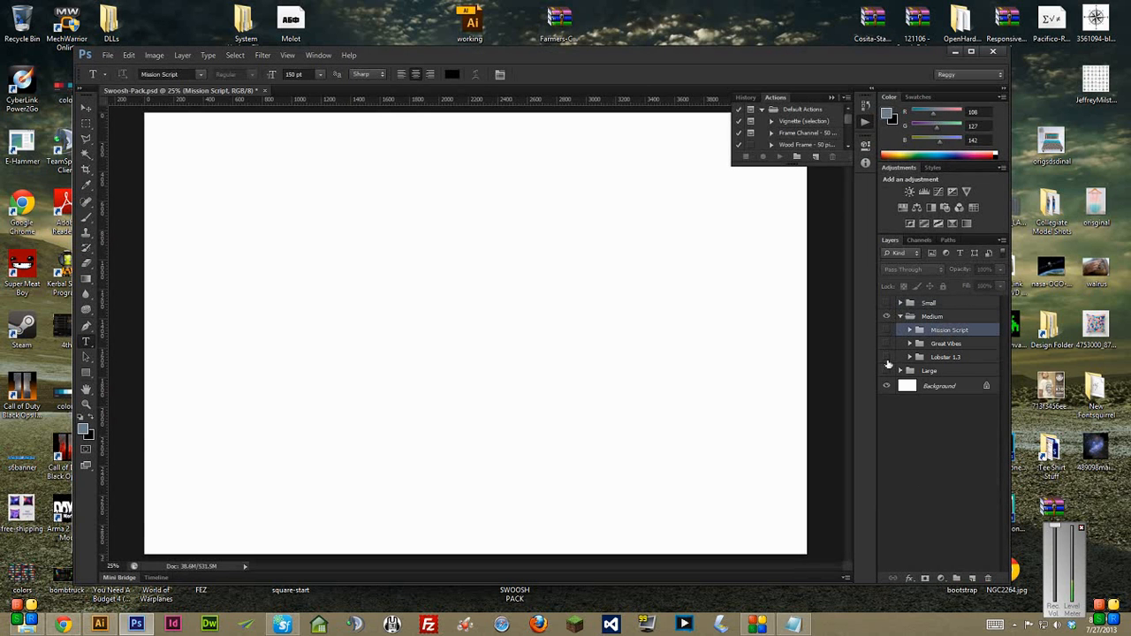
mouse_move(891, 364)
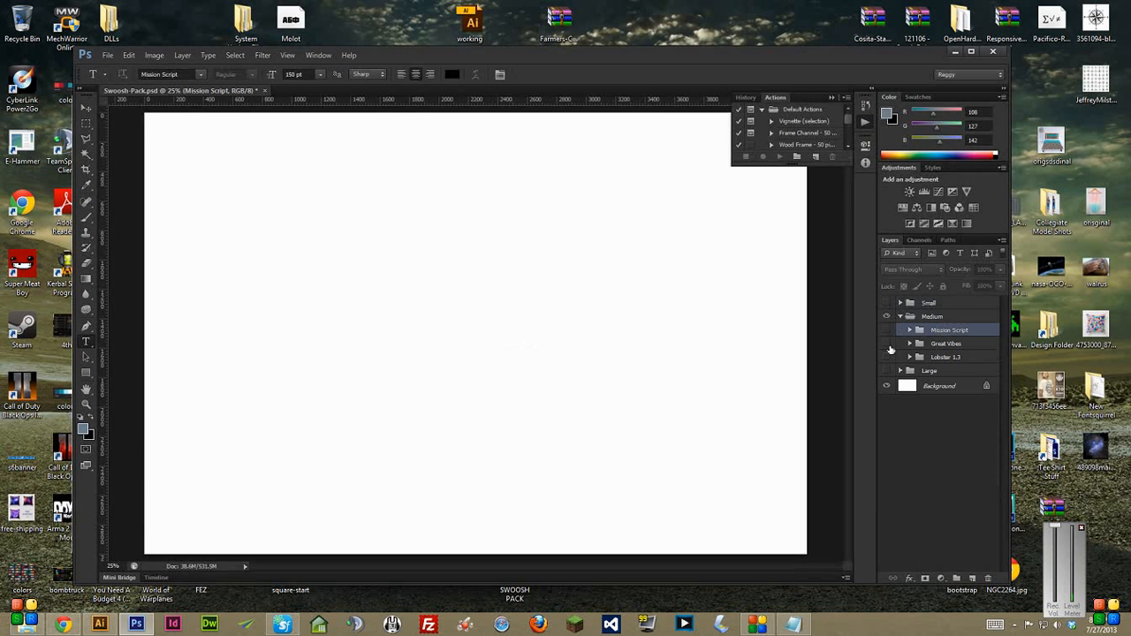
left_click(887, 329)
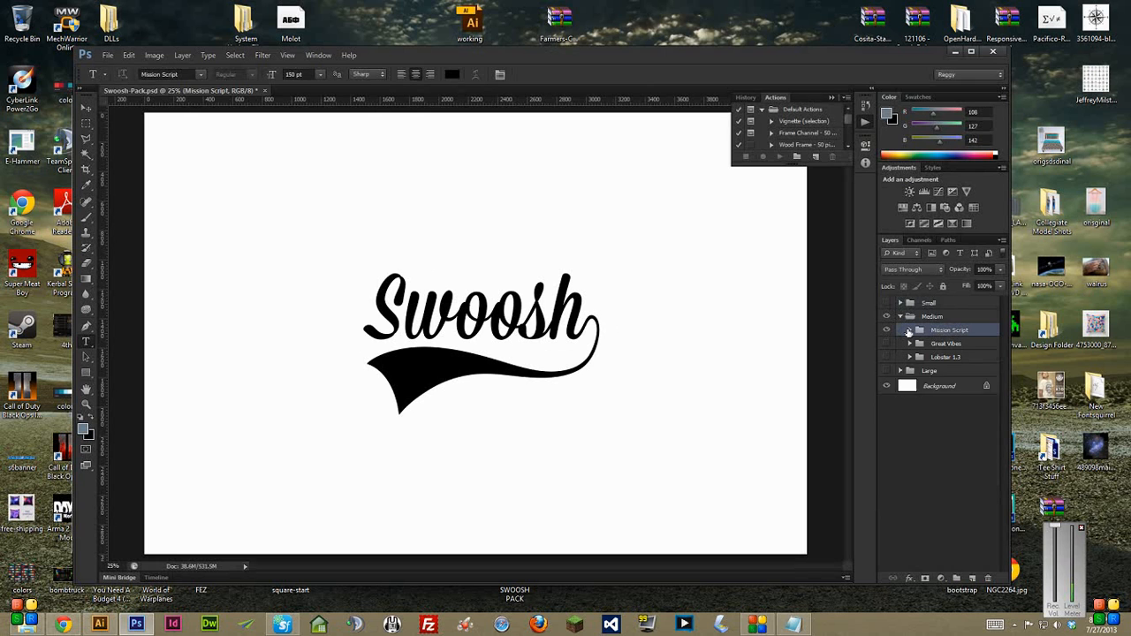
left_click(908, 331)
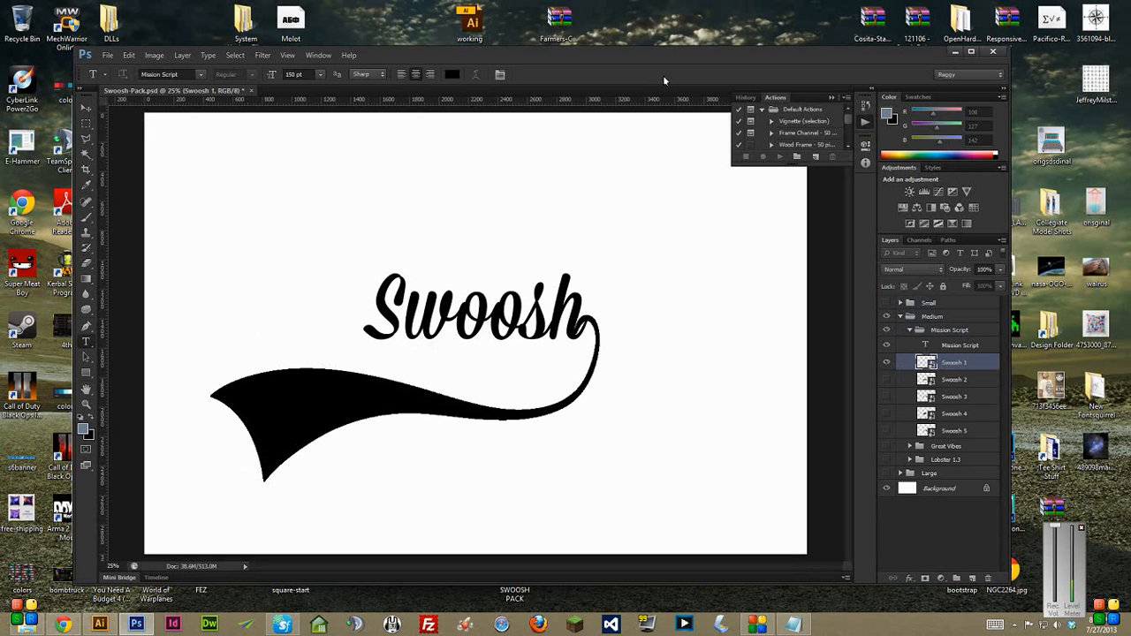
Choose a different swoosh tail variation and bring up the text layer's options
left_click(887, 364)
type("Walrus")
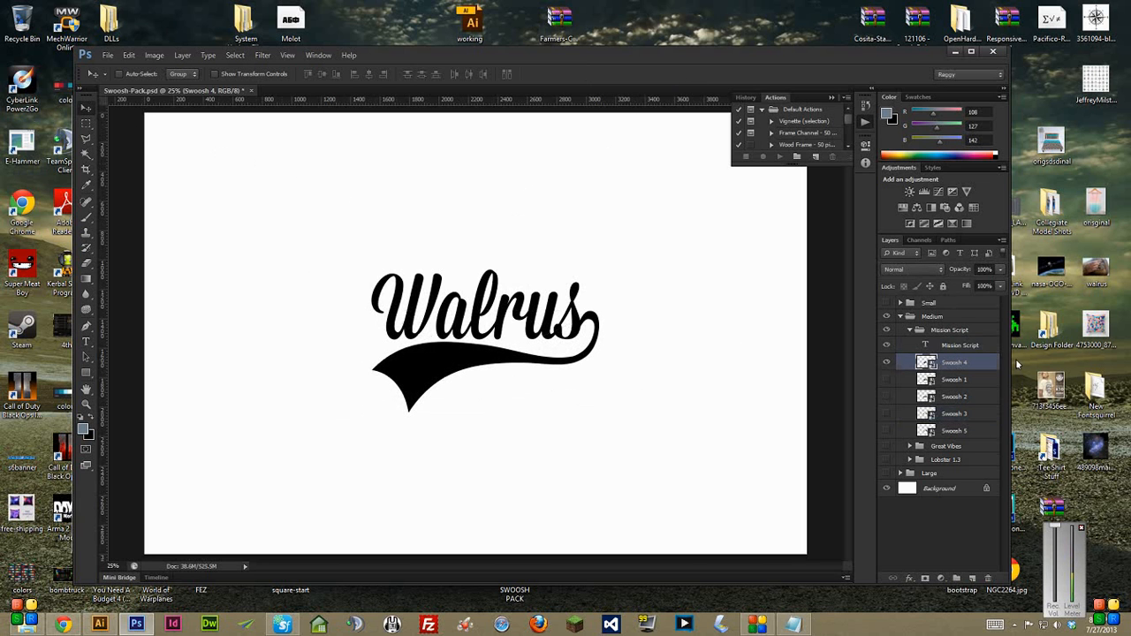
right_click(960, 345)
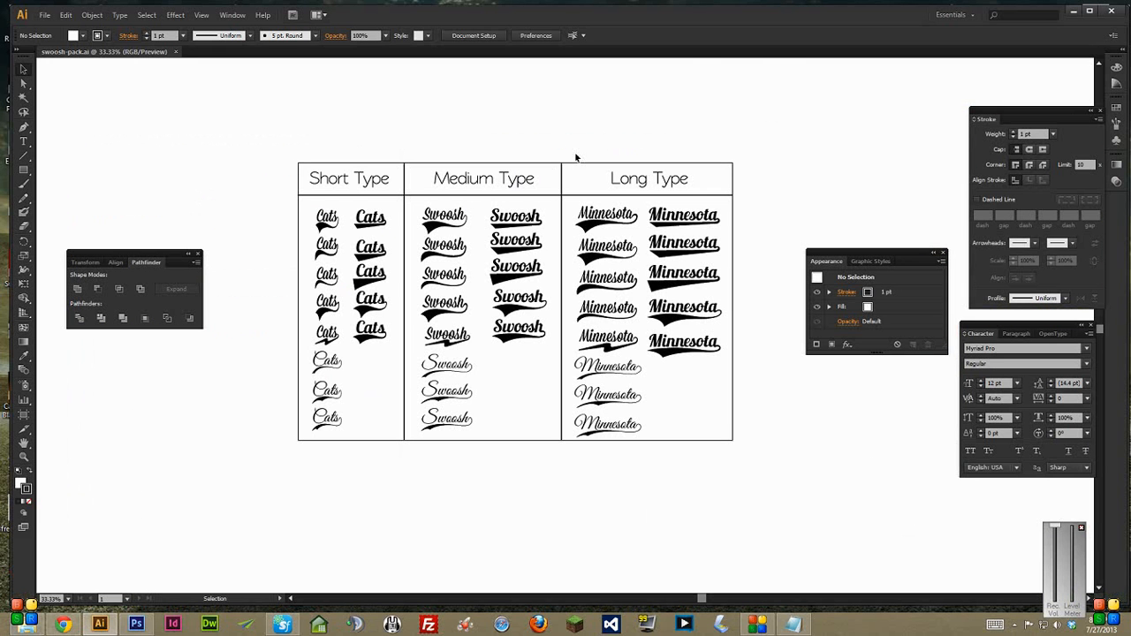
mouse_move(834, 222)
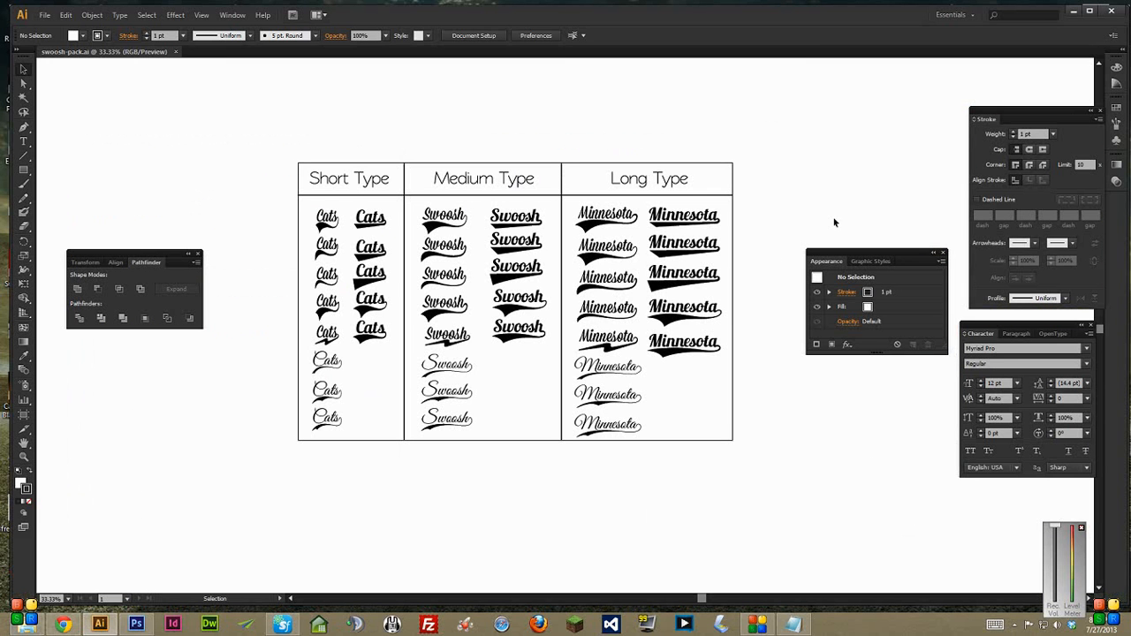
left_click(233, 14)
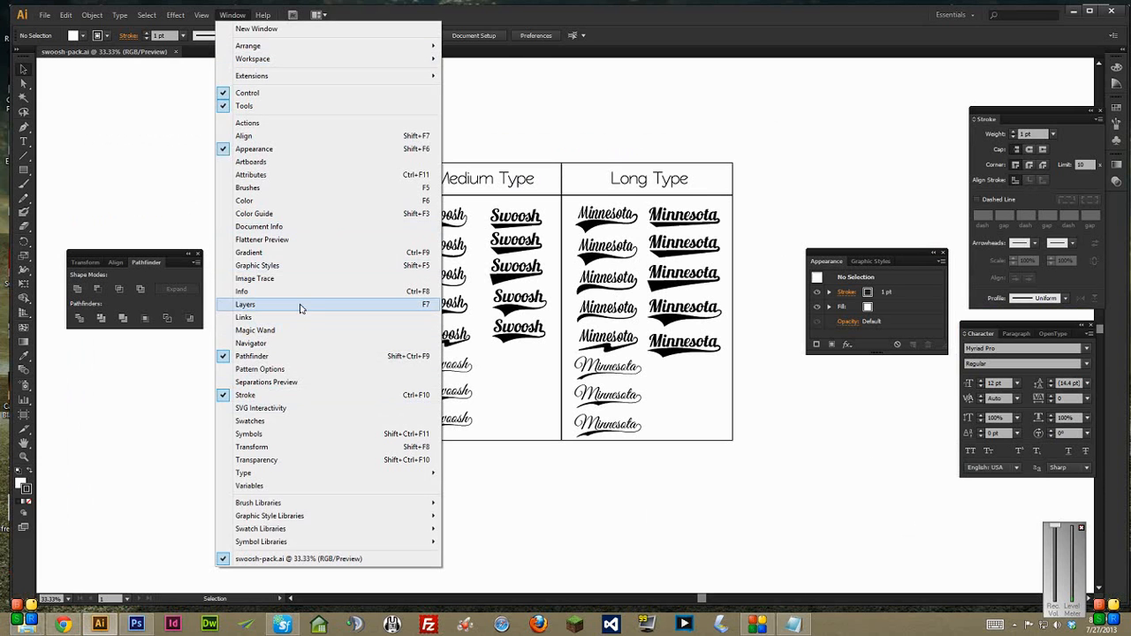
left_click(246, 305)
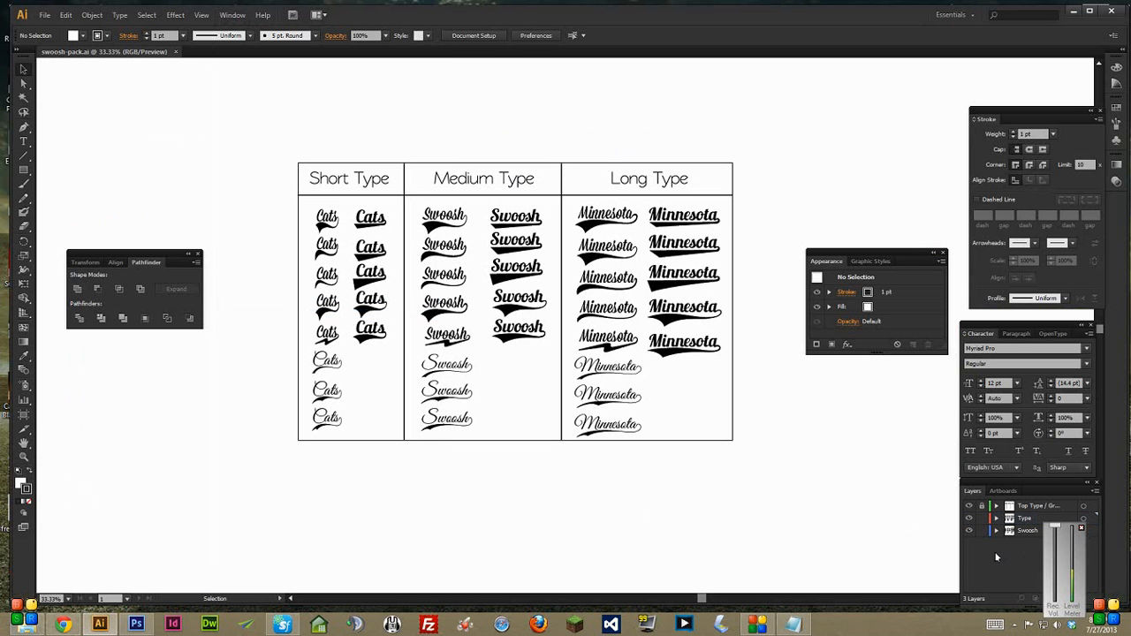
left_click(1026, 518)
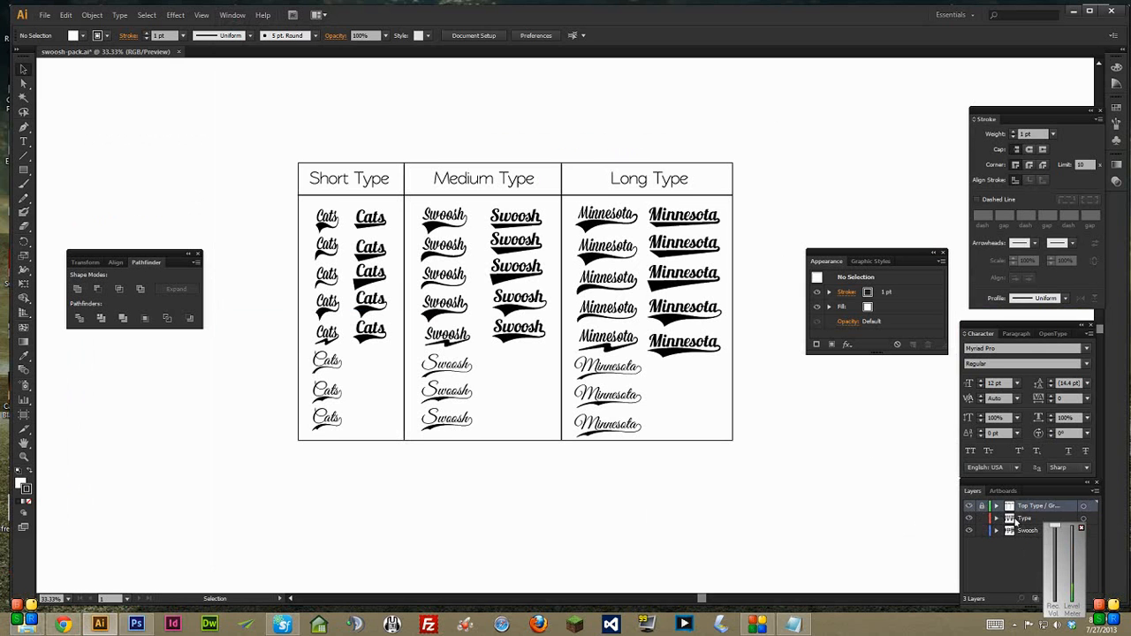
left_click(968, 518)
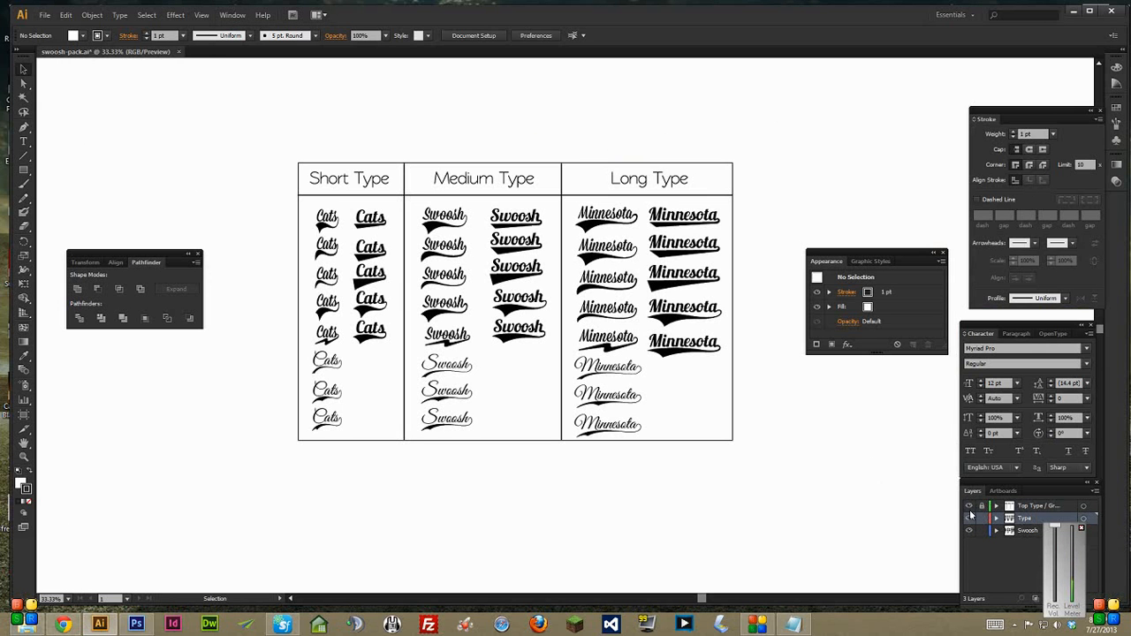
mouse_move(516, 375)
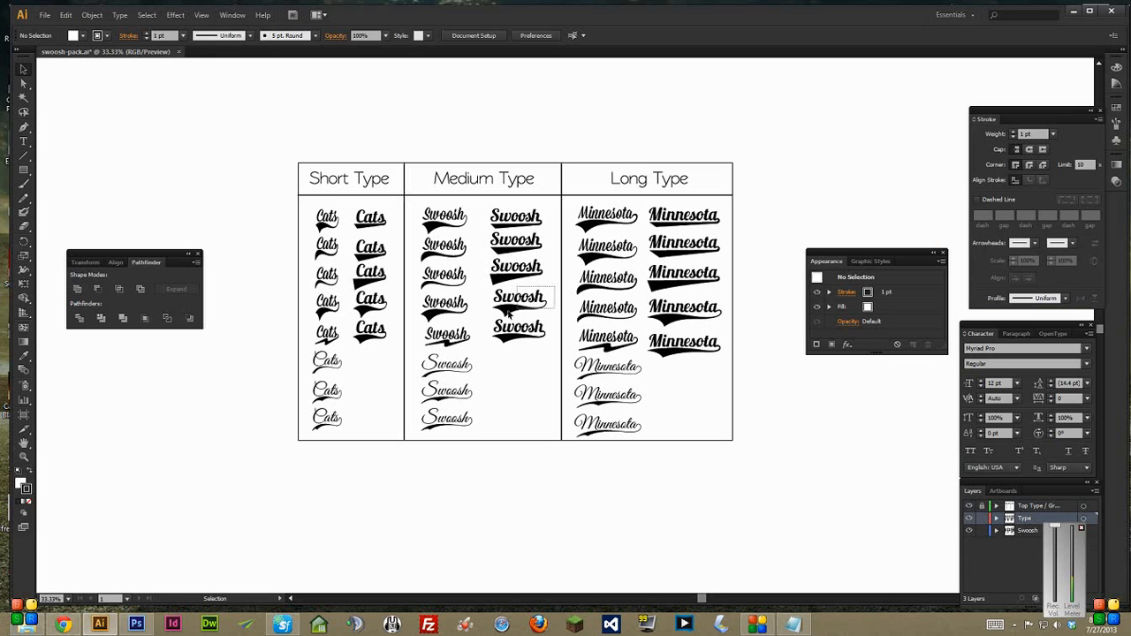
Move a bold Swoosh sample below the table and retype its lettering as 'Walrus'
left_click(520, 297)
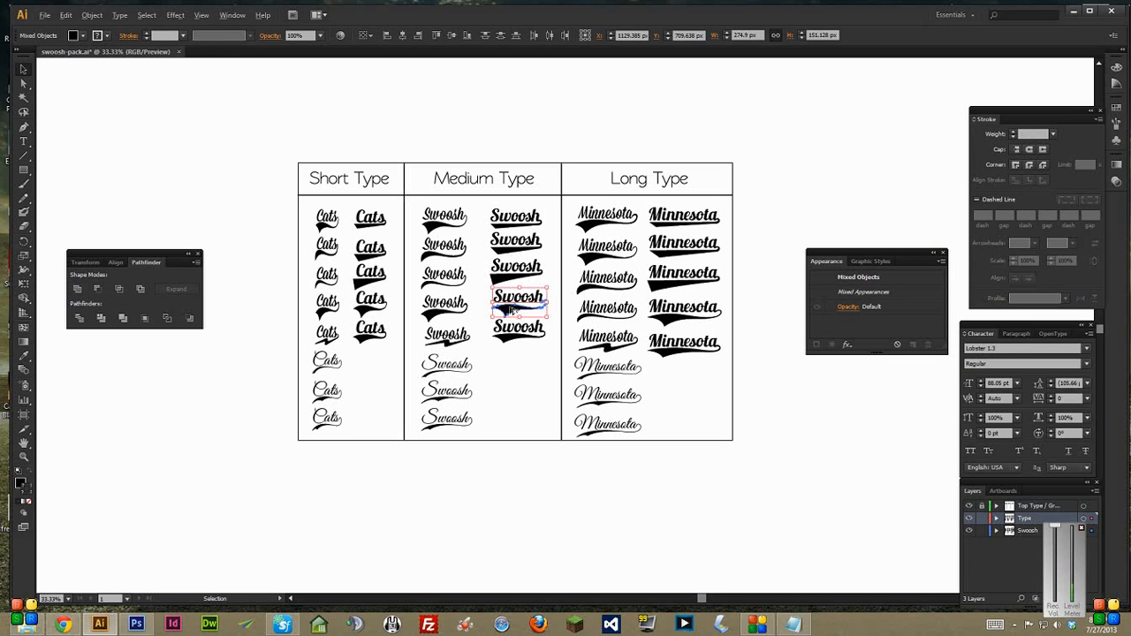
left_click_drag(520, 297, 509, 488)
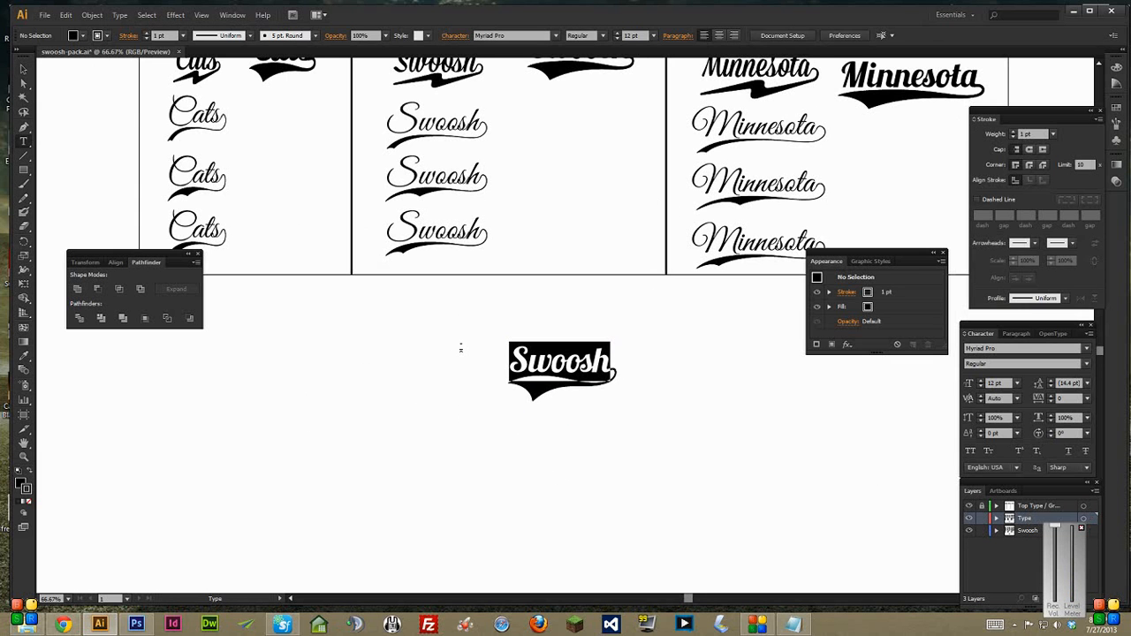
left_click(233, 14)
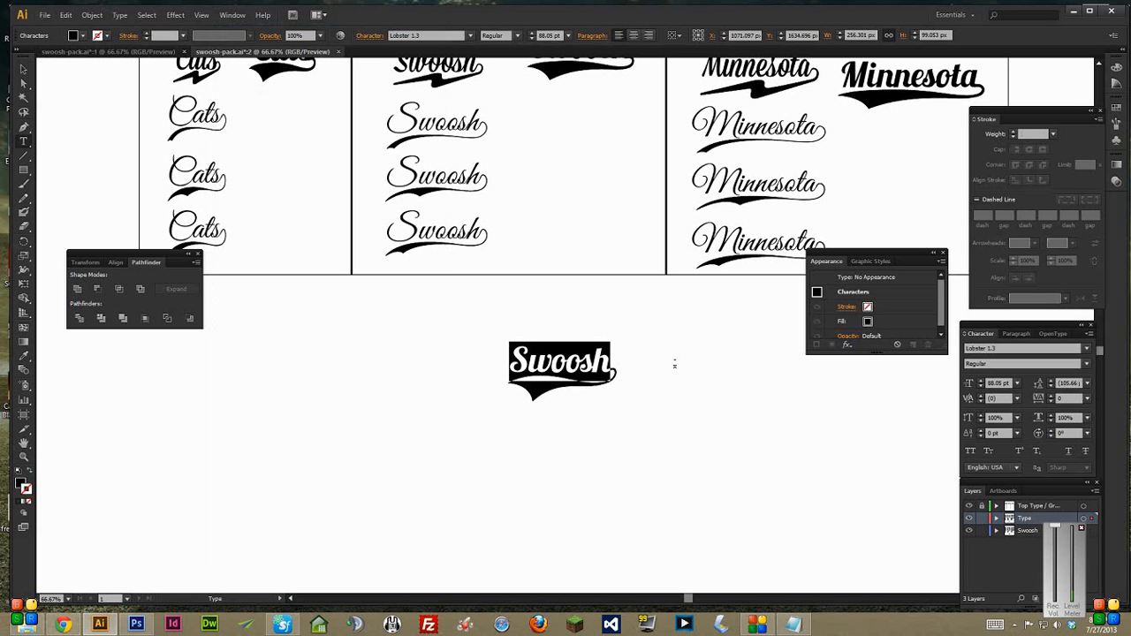
type("Walrus")
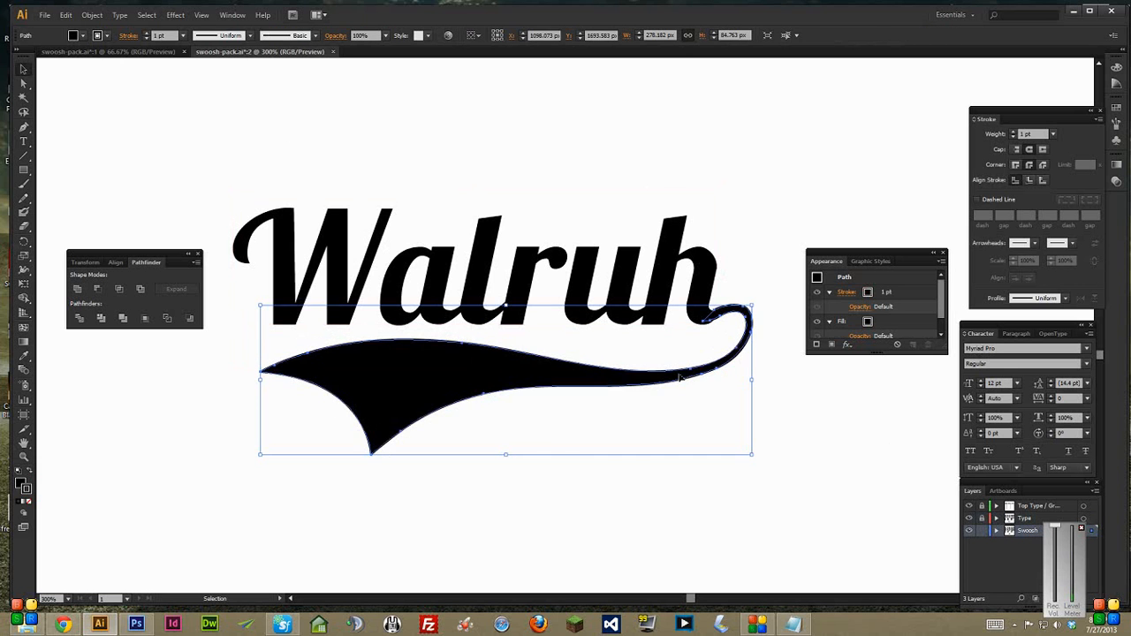
Expand the swoosh tail's fill and stroke into filled outline shapes via Object > Expand
left_click(775, 382)
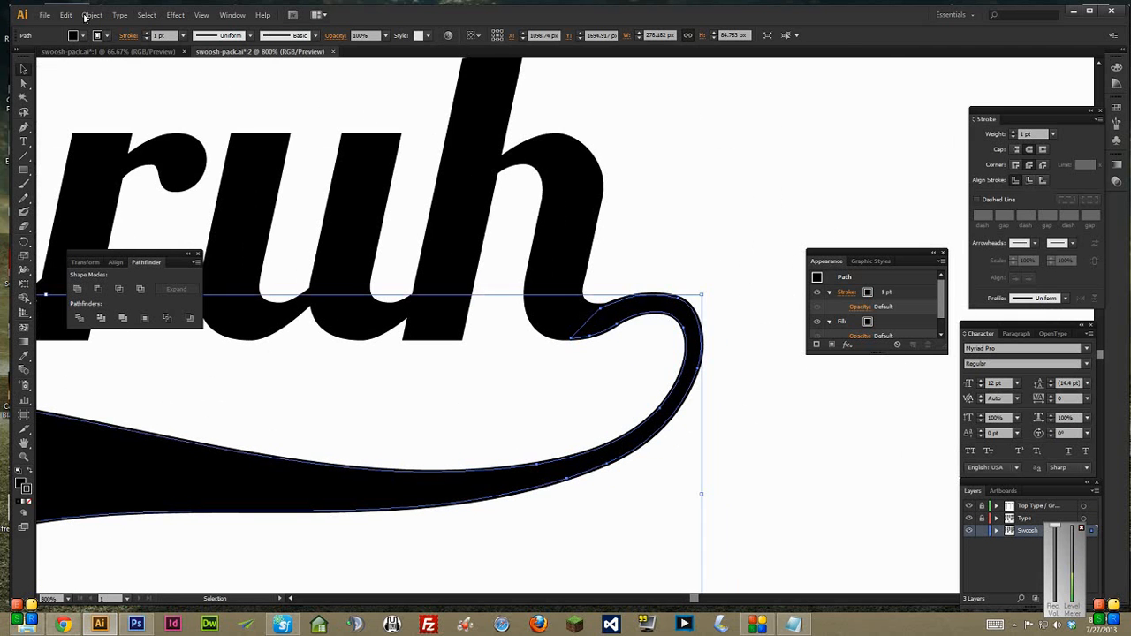
left_click(92, 14)
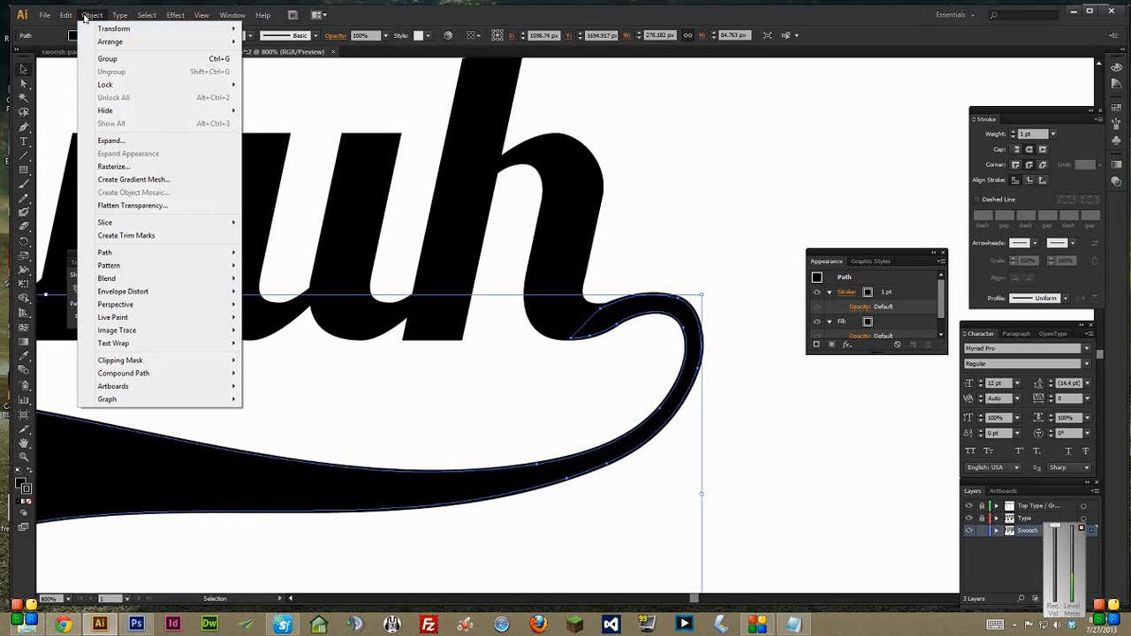
left_click(110, 142)
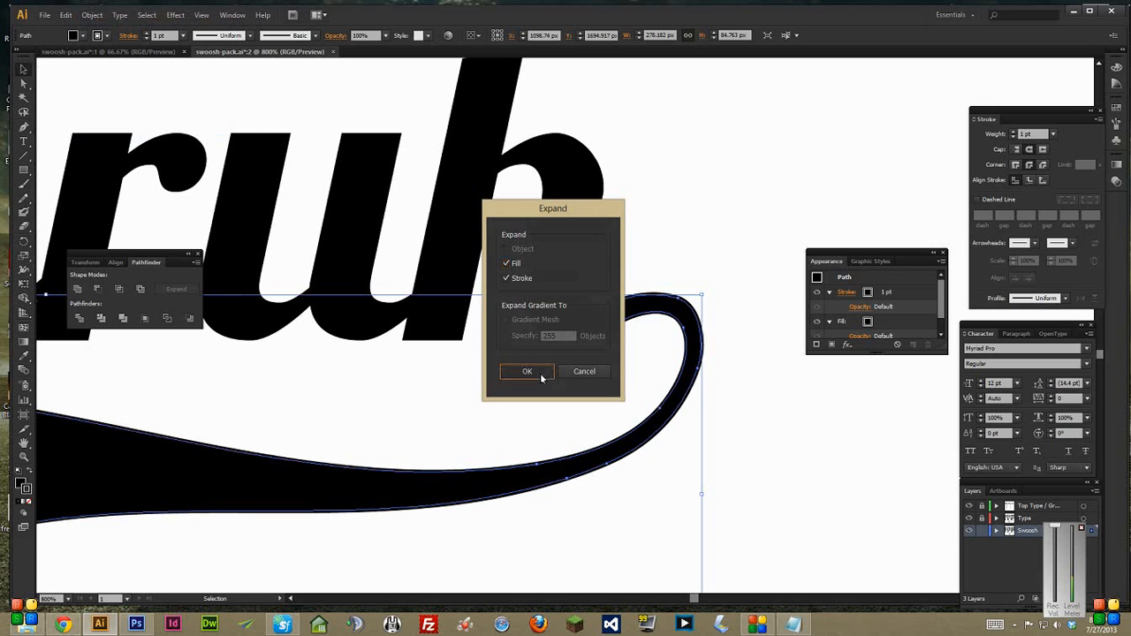
left_click(527, 371)
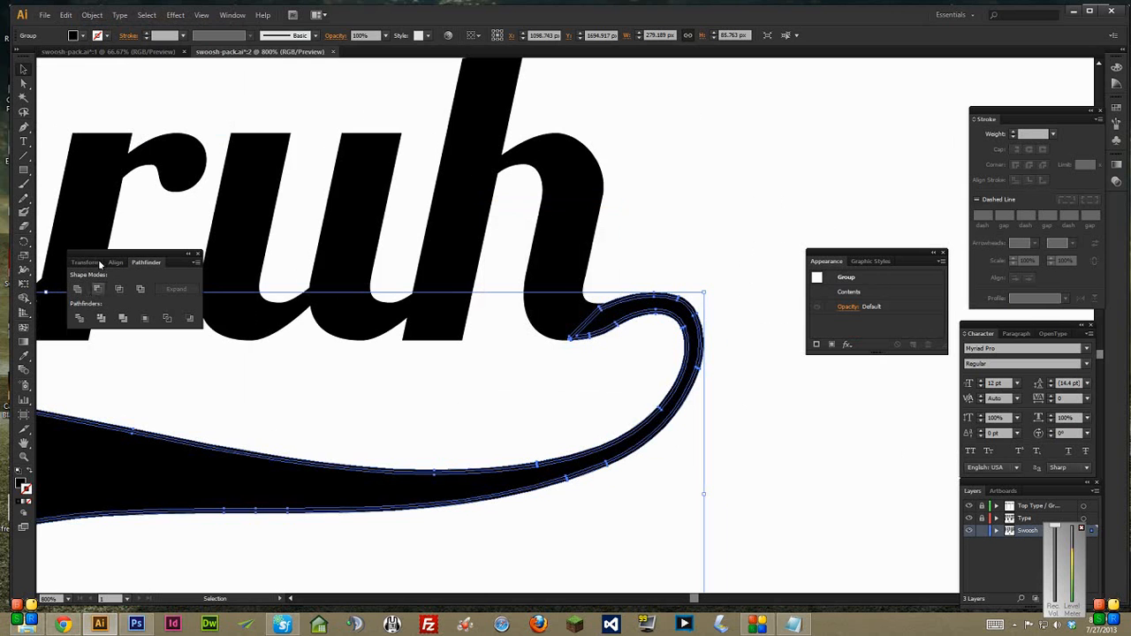
Show the Pathfinder panel and select the expanded tail pieces for merging
left_click(233, 14)
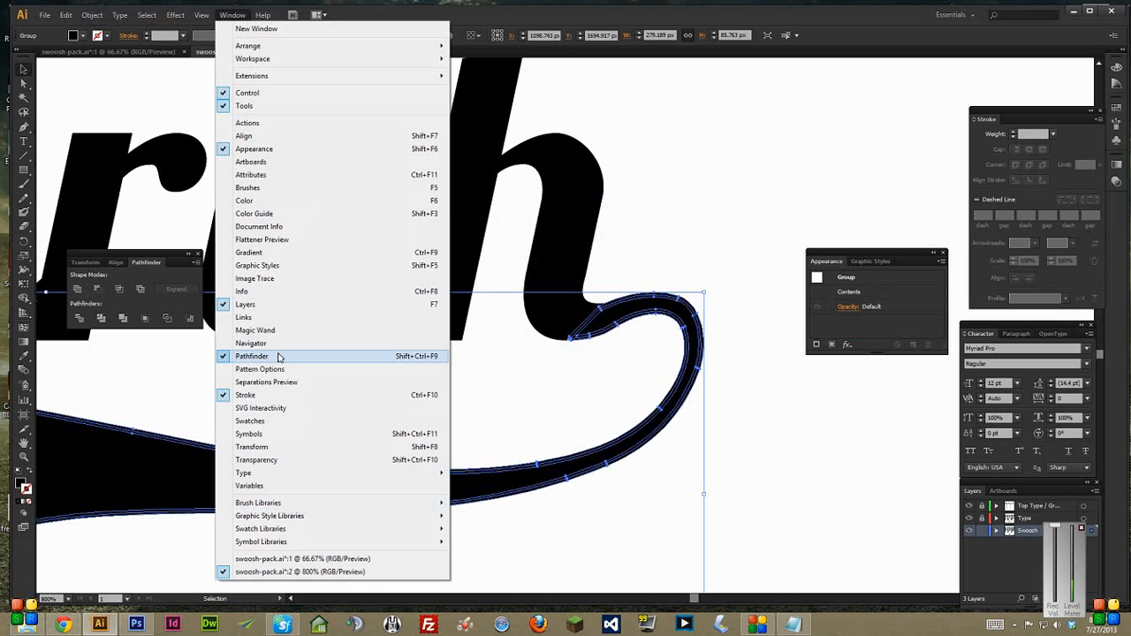
left_click(251, 357)
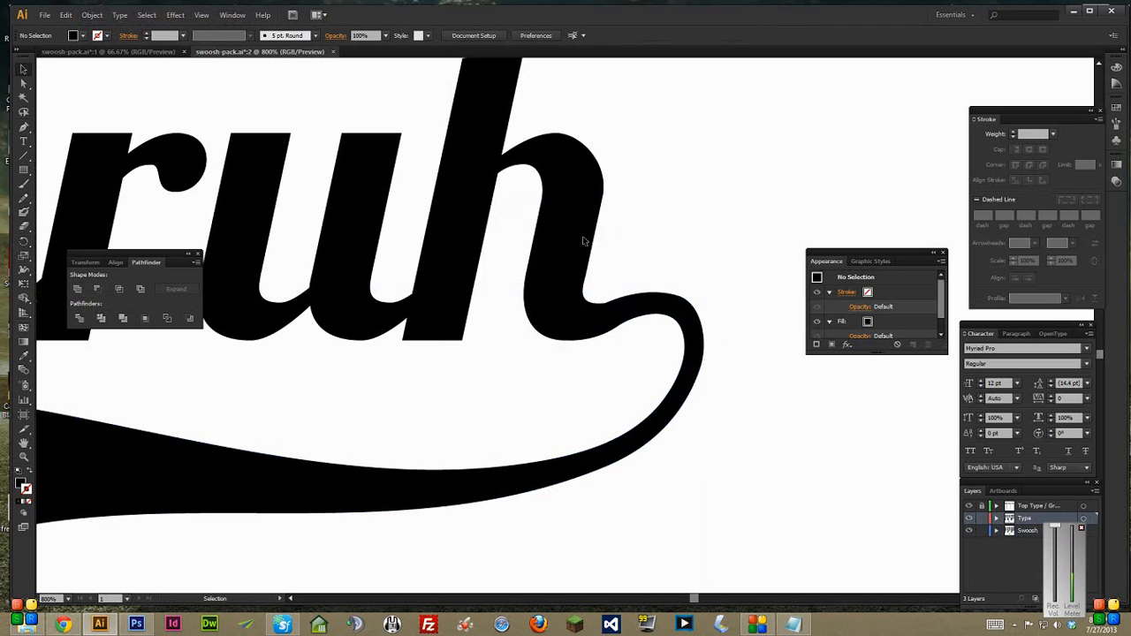
left_click(354, 221)
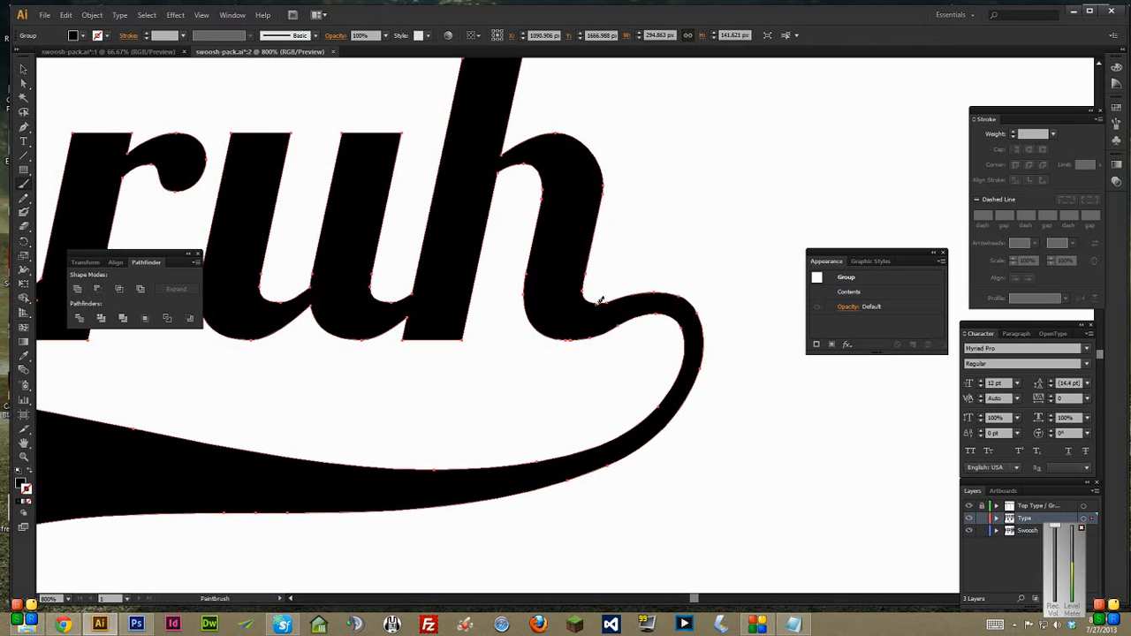
left_click(654, 310)
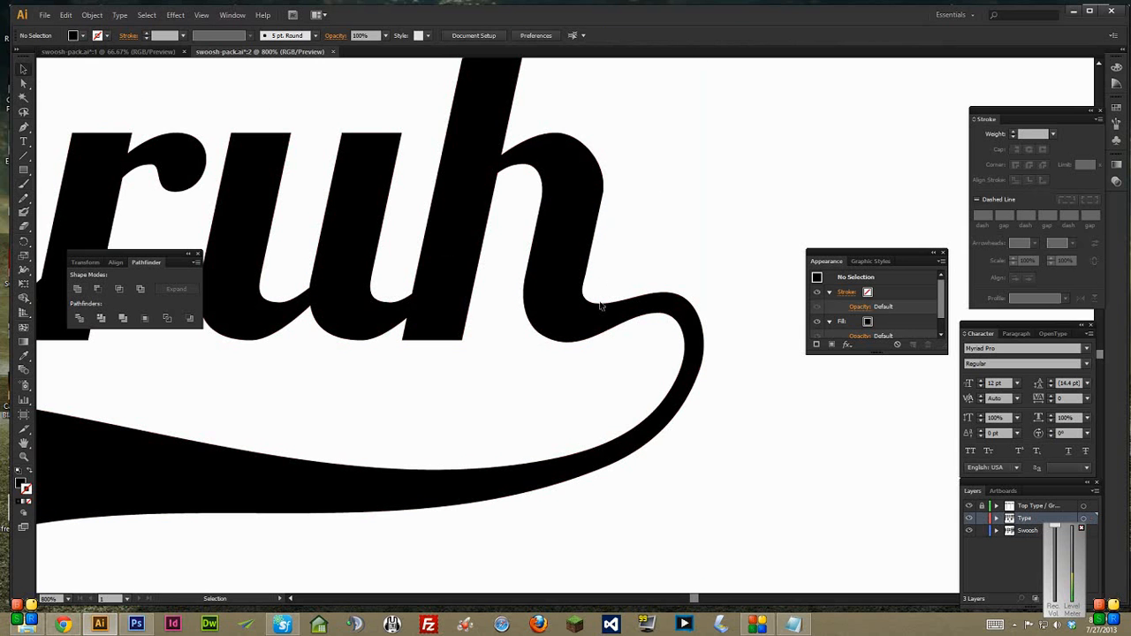
mouse_move(714, 239)
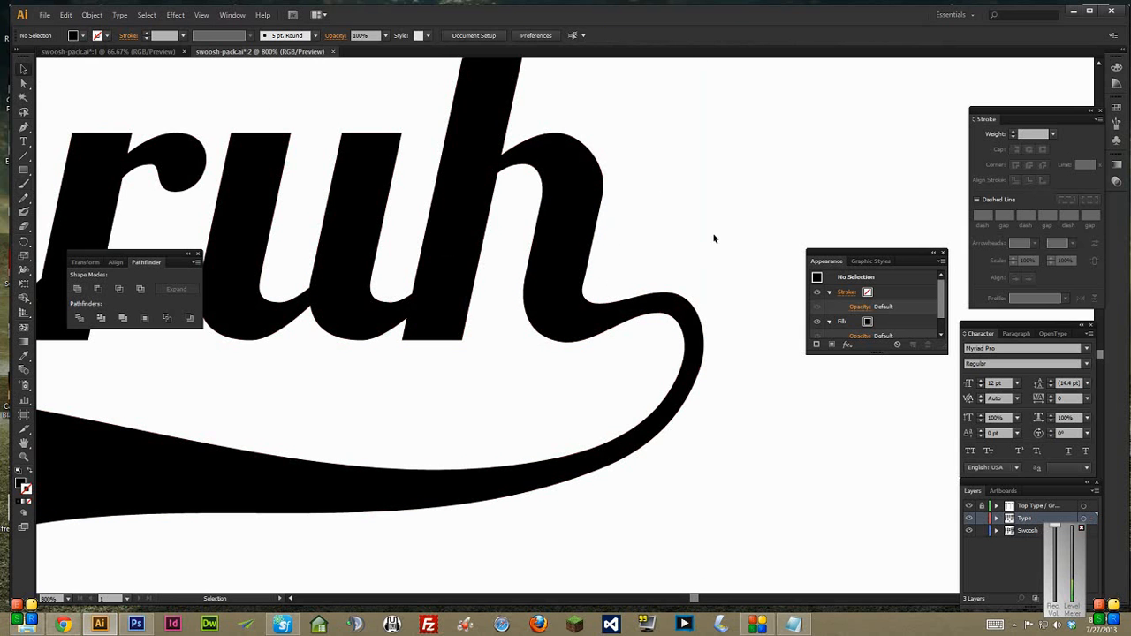